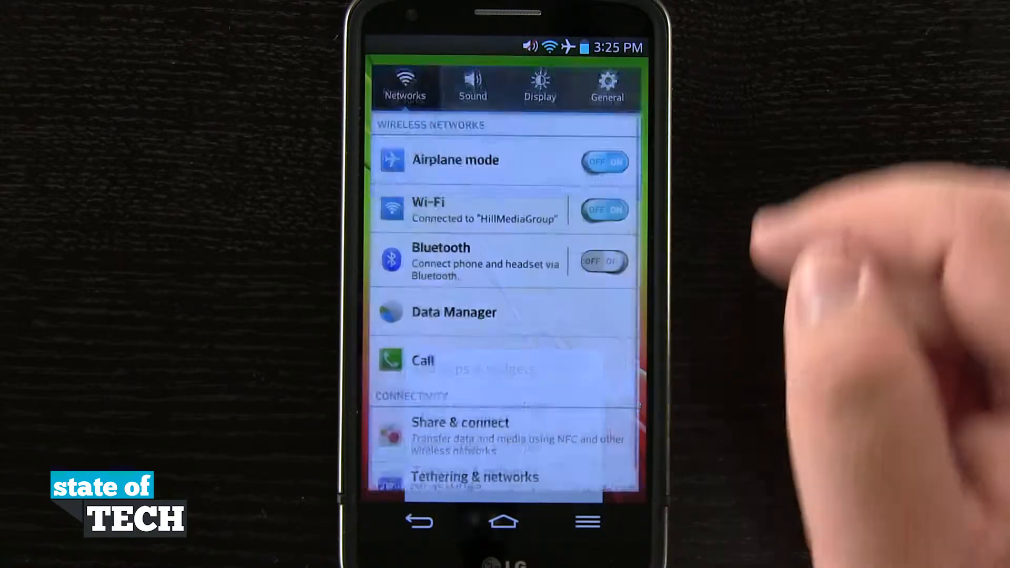
# Open Apps from the General settings section to show the All apps list.
pyautogui.click(606, 84)
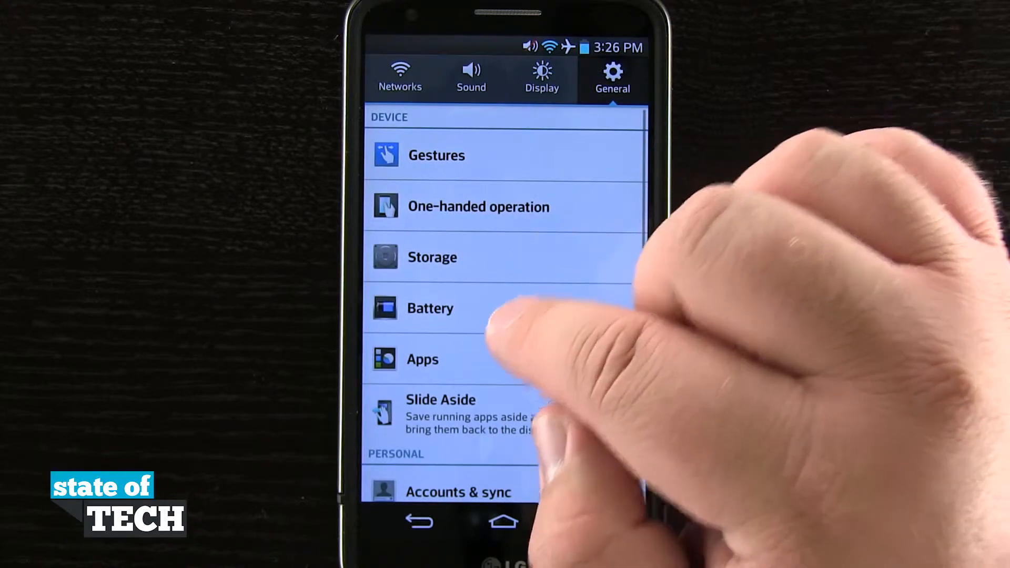
pyautogui.click(422, 360)
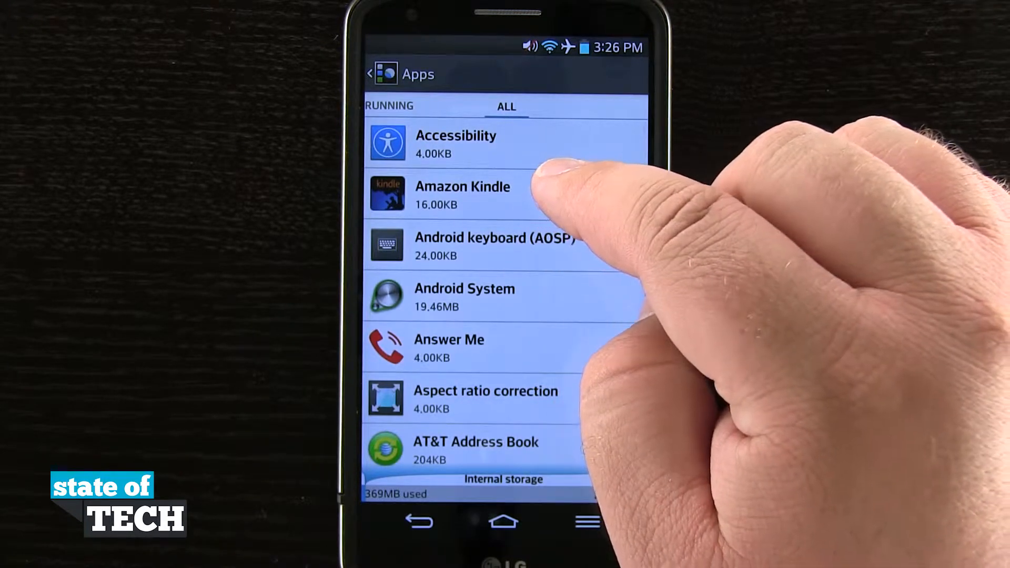
pyautogui.click(478, 195)
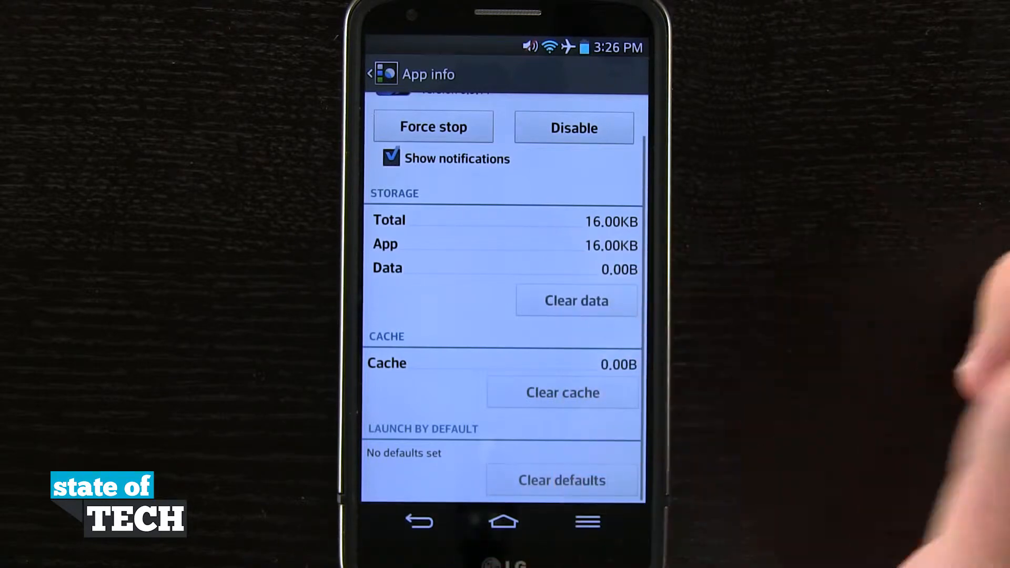
pyautogui.scroll(-3)
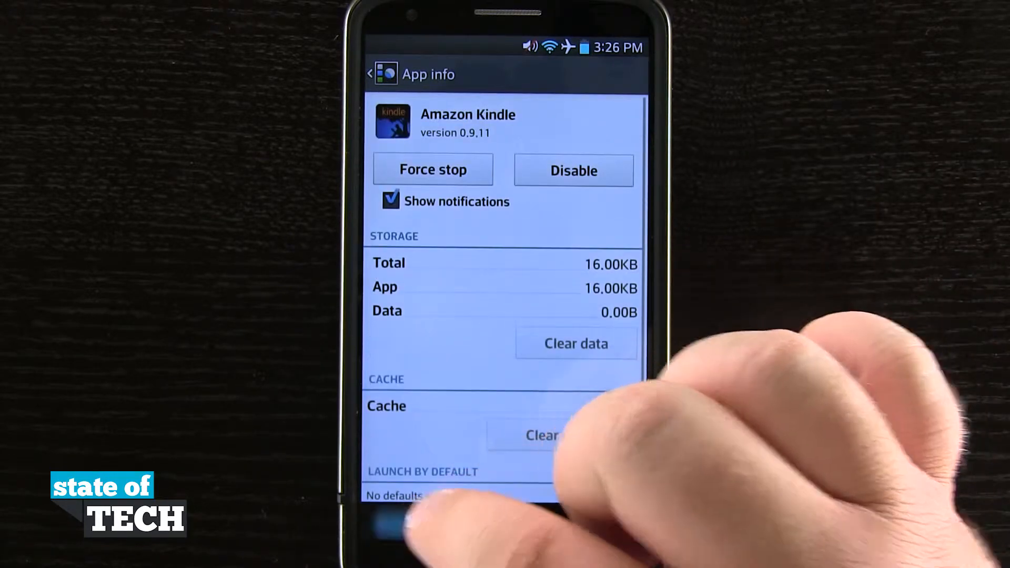
pyautogui.click(375, 74)
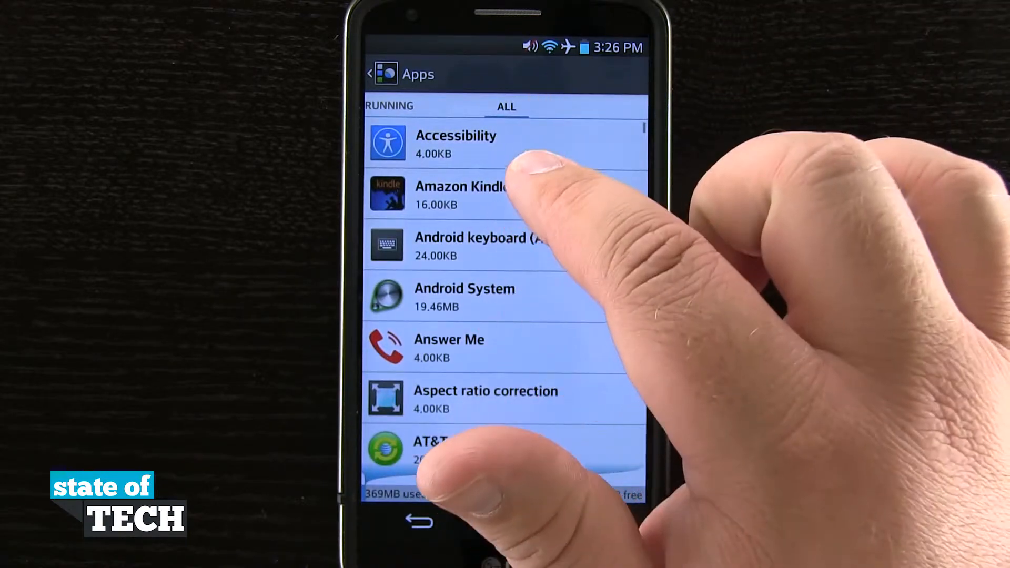
pyautogui.click(460, 194)
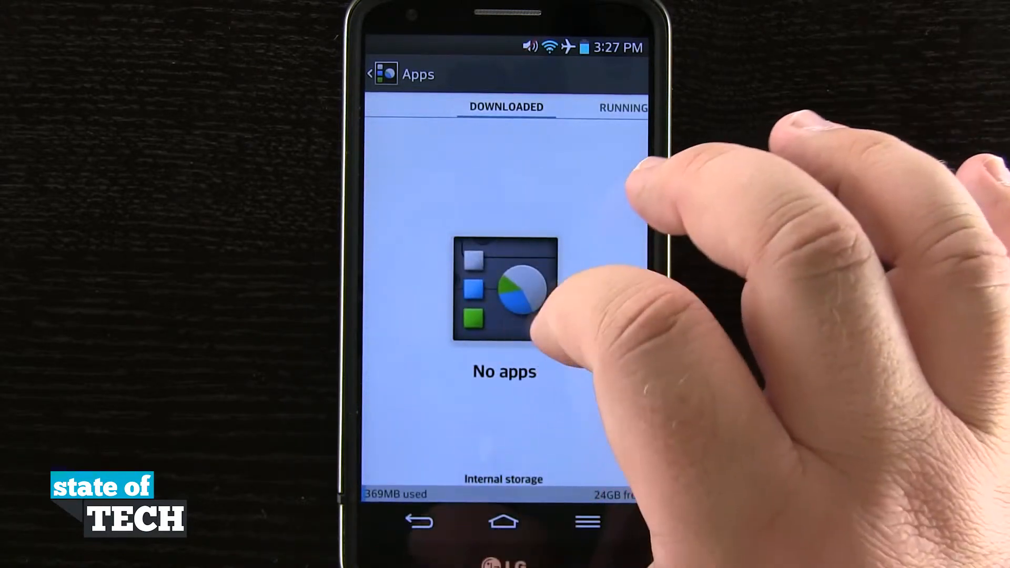
# Switch the Apps manager to the Running tab.
pyautogui.click(617, 107)
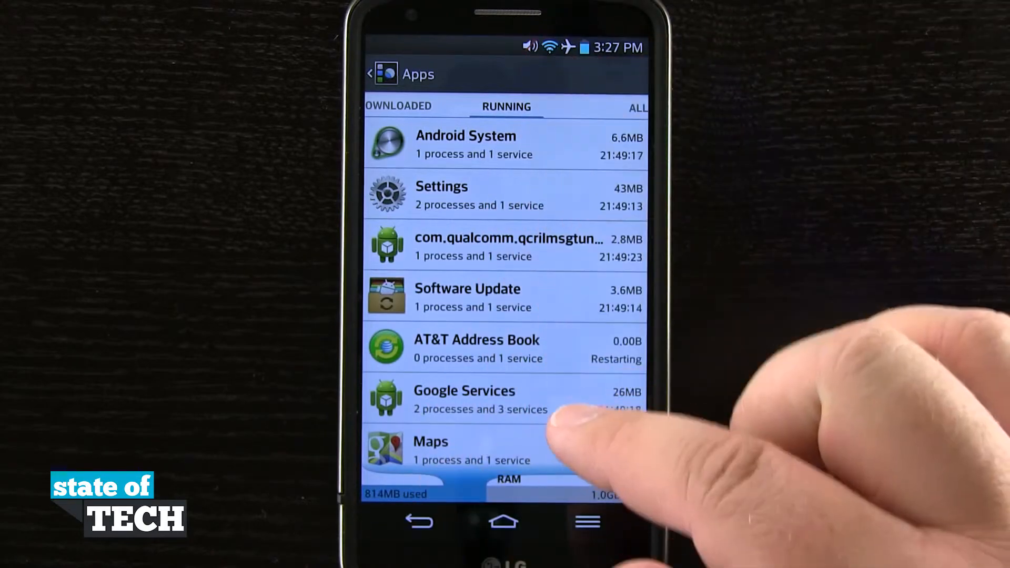
# Stop AT&T Address Book's running service, then view the Downloaded apps list.
pyautogui.click(477, 348)
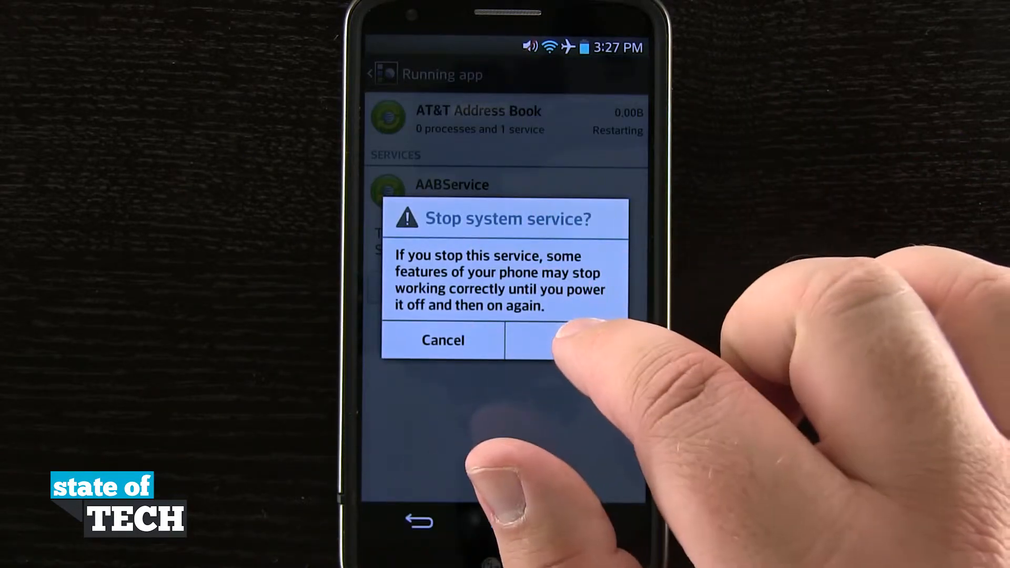
pyautogui.click(564, 341)
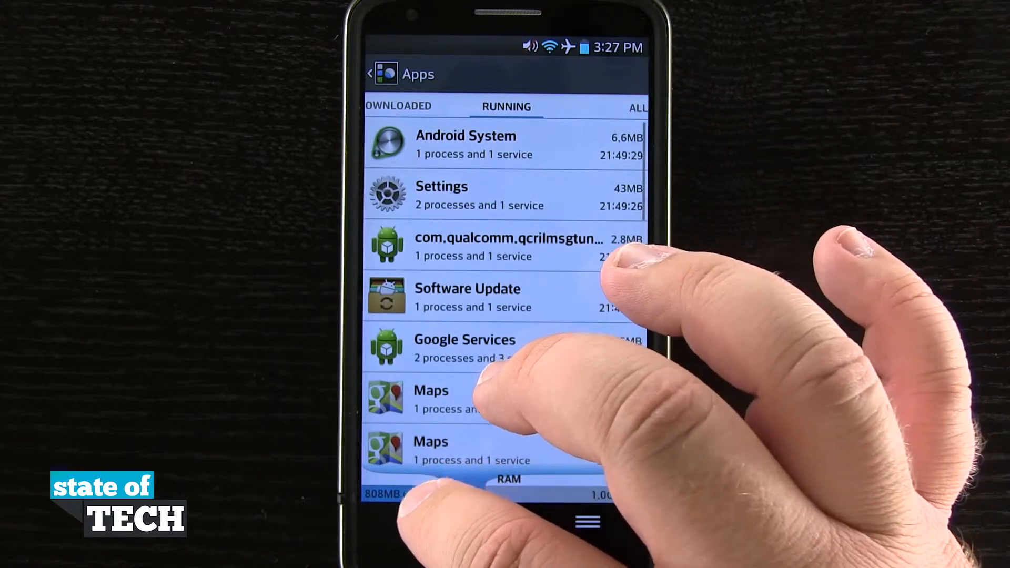
pyautogui.click(396, 106)
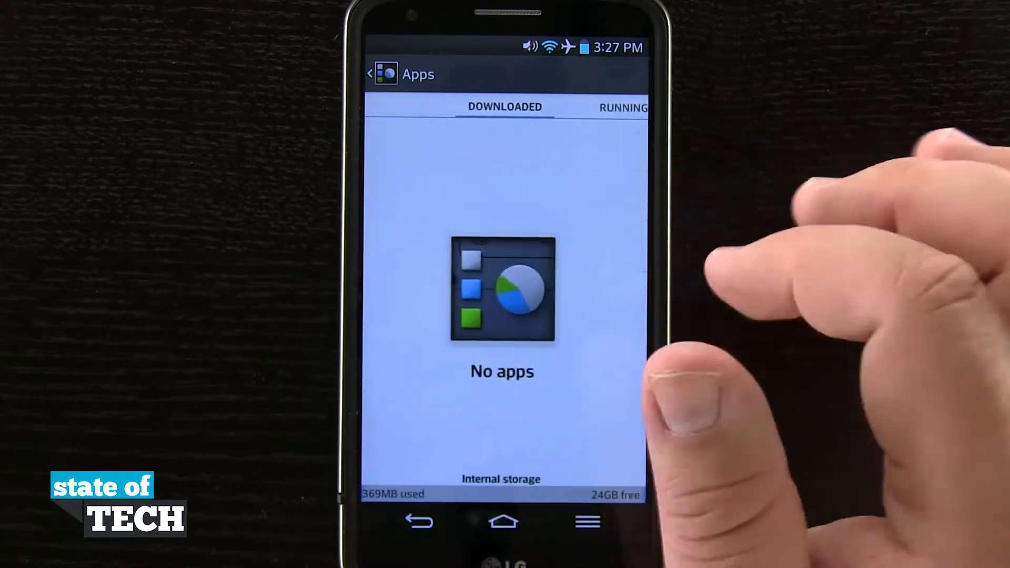